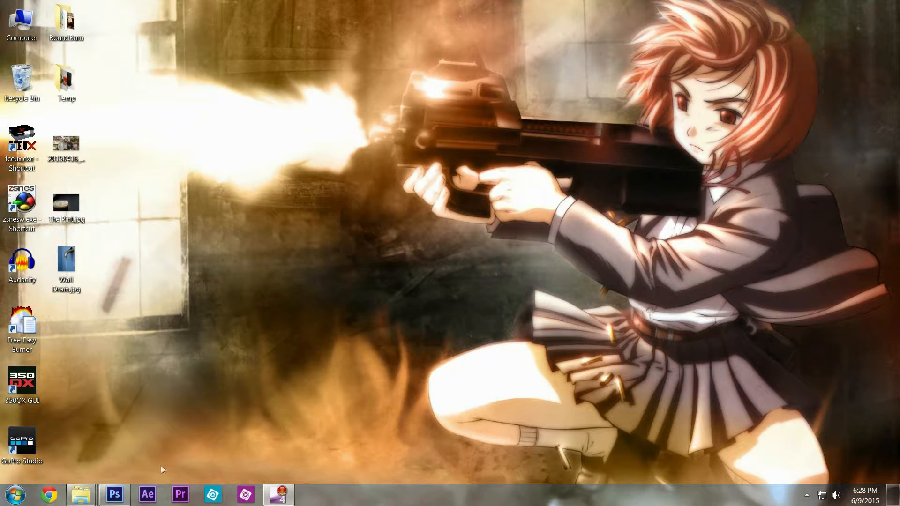
# - Launch After Effects CS6 from the taskbar so the CineForm plugin warning appears
pyautogui.click(146, 494)
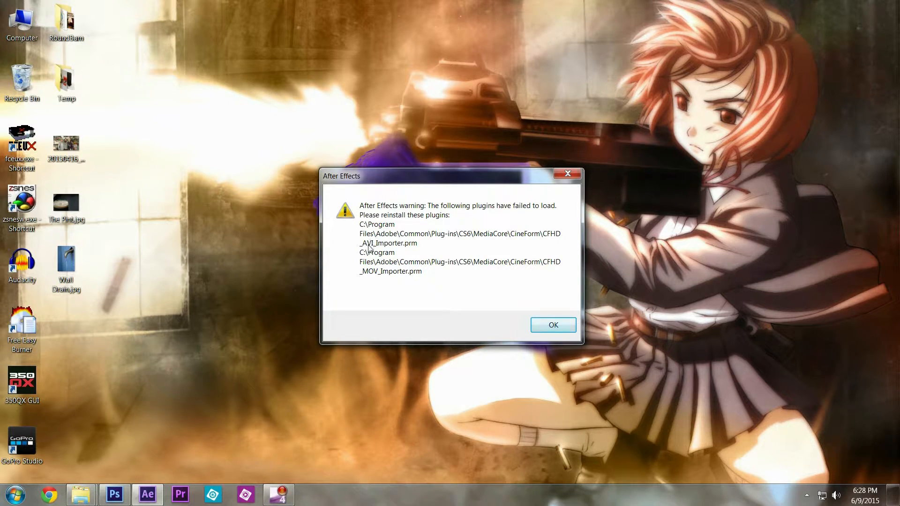
pyautogui.moveTo(404, 269)
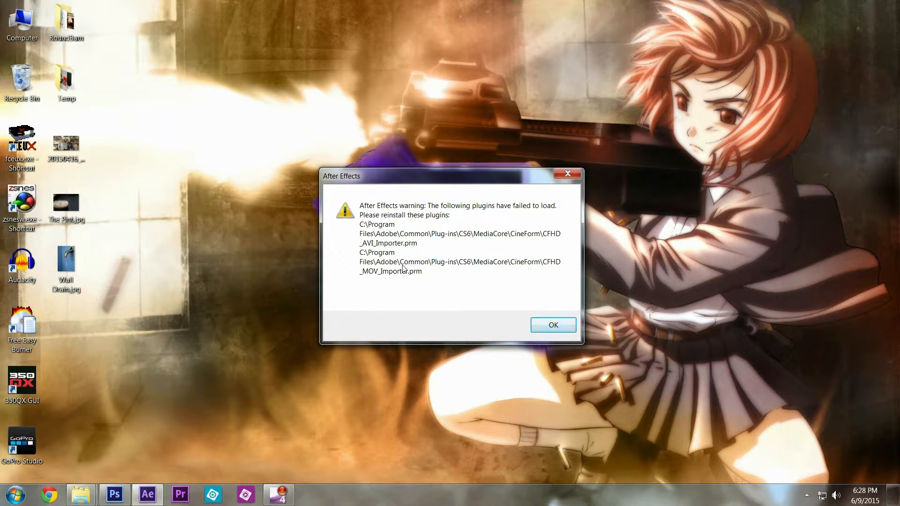
pyautogui.moveTo(405, 279)
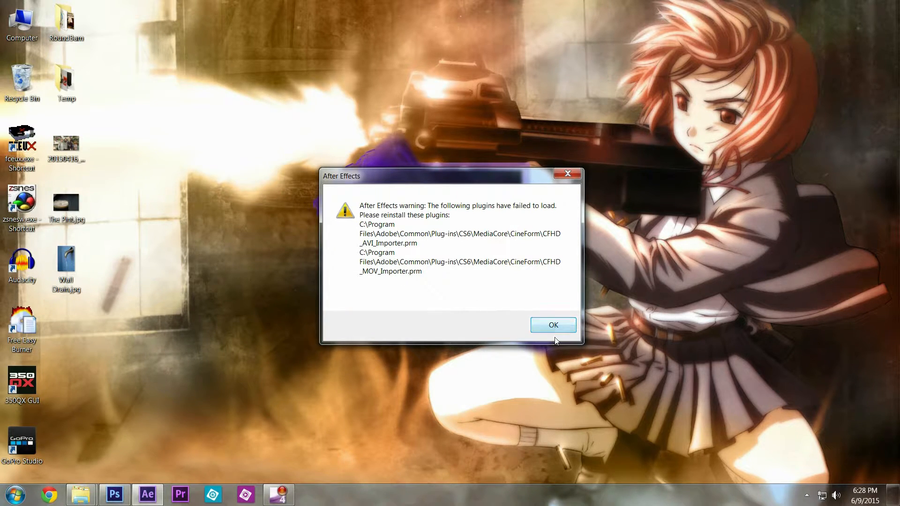
# - Confirm the CineForm plugin warning with OK and return to the desktop
pyautogui.click(552, 325)
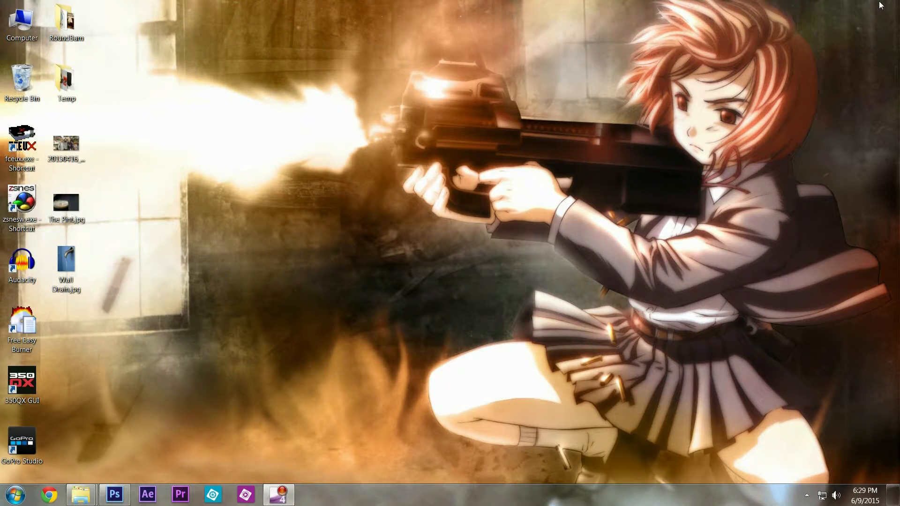
pyautogui.click(22, 442)
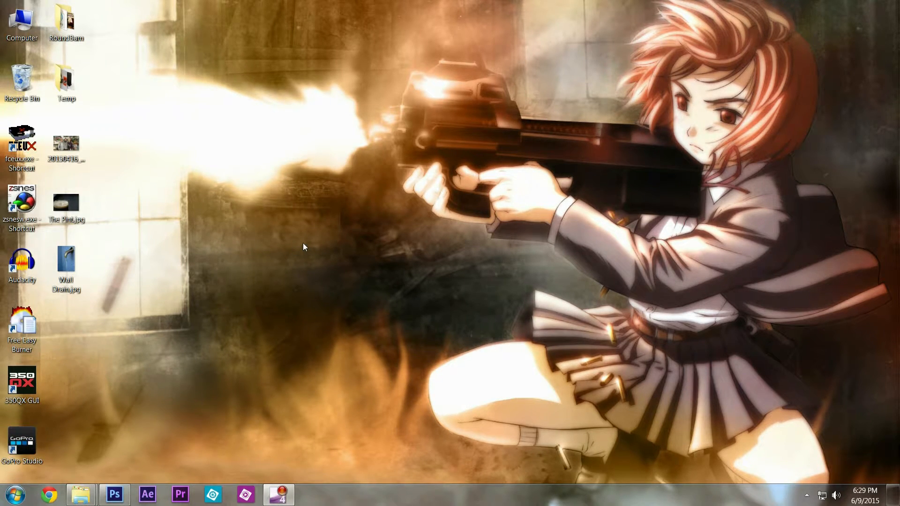
pyautogui.moveTo(209, 370)
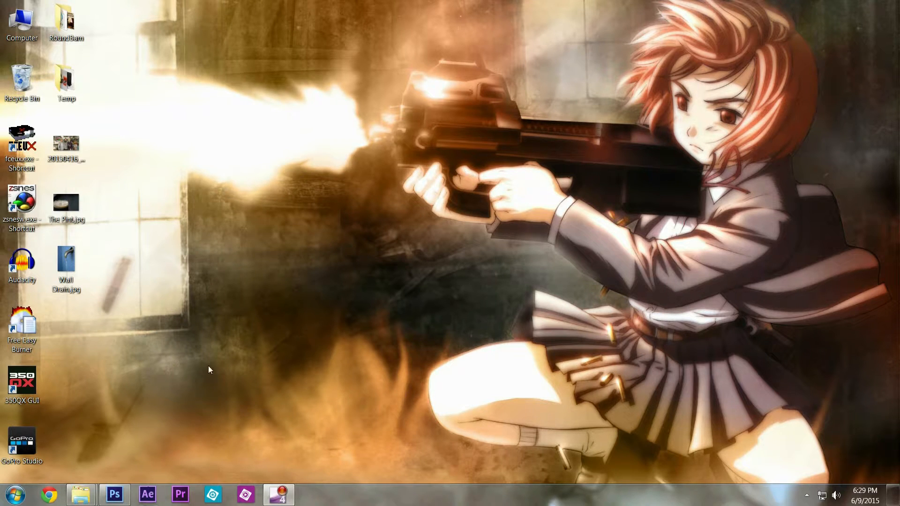
pyautogui.moveTo(228, 325)
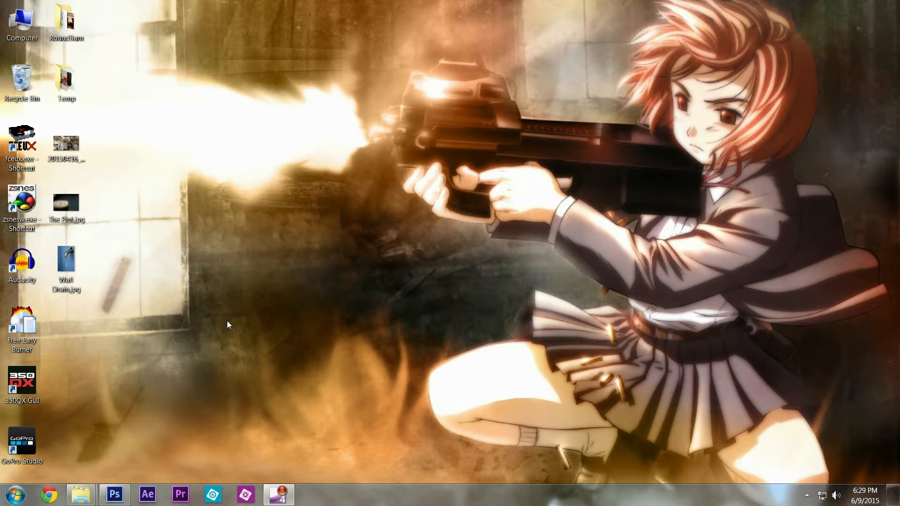
pyautogui.moveTo(261, 291)
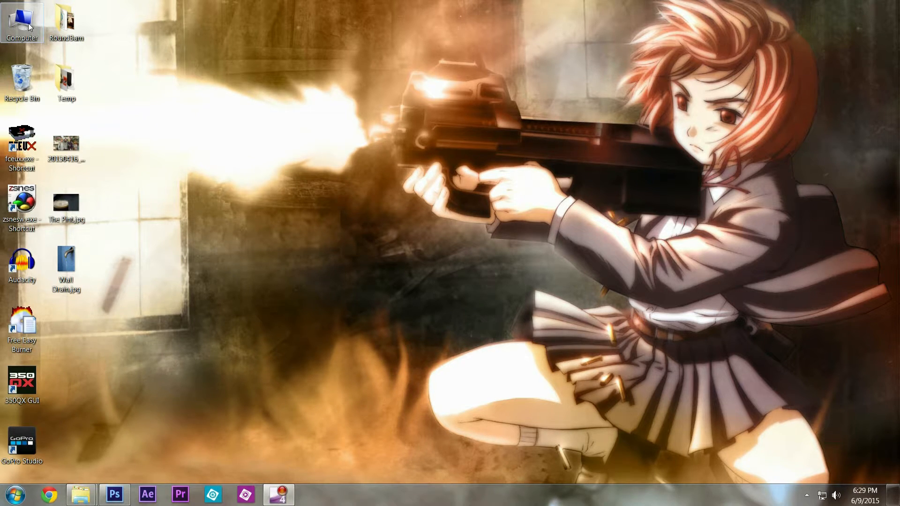
# - Browse C:\Program Files\Adobe\Common\Plug-ins\CS6\MediaCore\CineForm to view the AVI and MOV importers
pyautogui.doubleClick(22, 22)
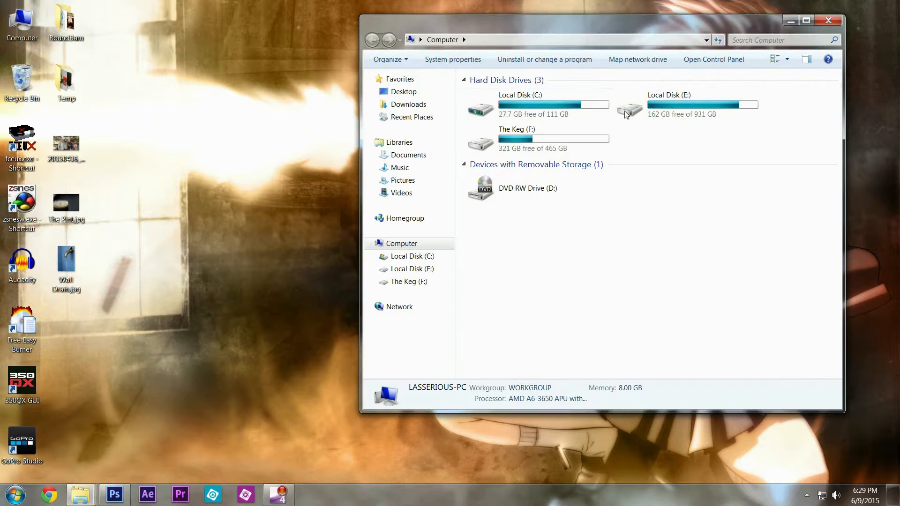
pyautogui.doubleClick(520, 109)
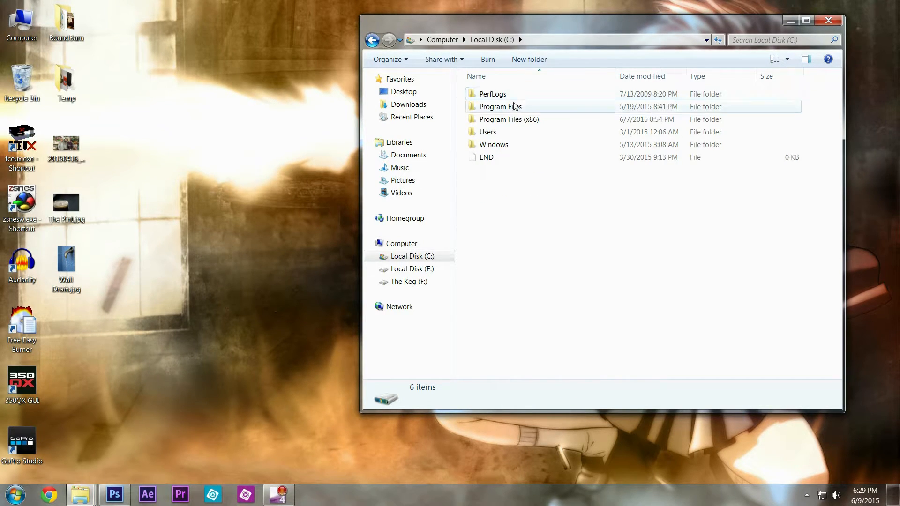
pyautogui.doubleClick(501, 106)
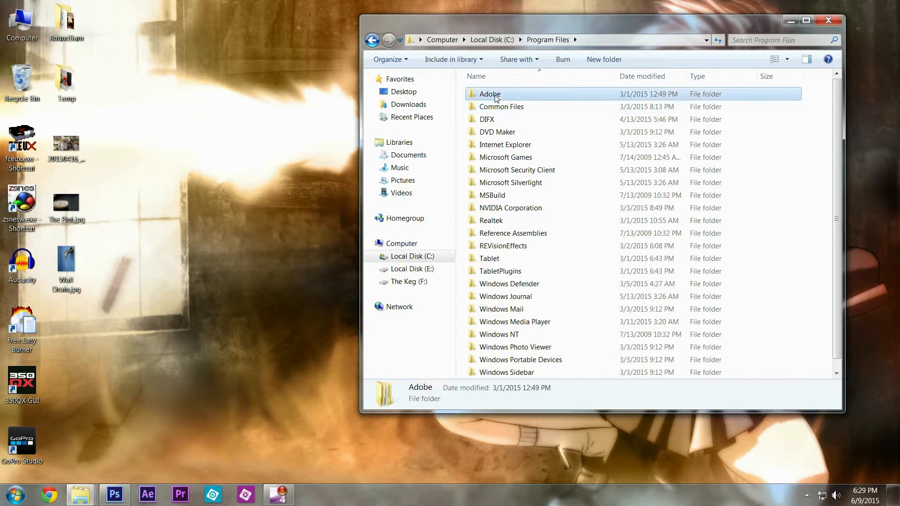
pyautogui.doubleClick(489, 93)
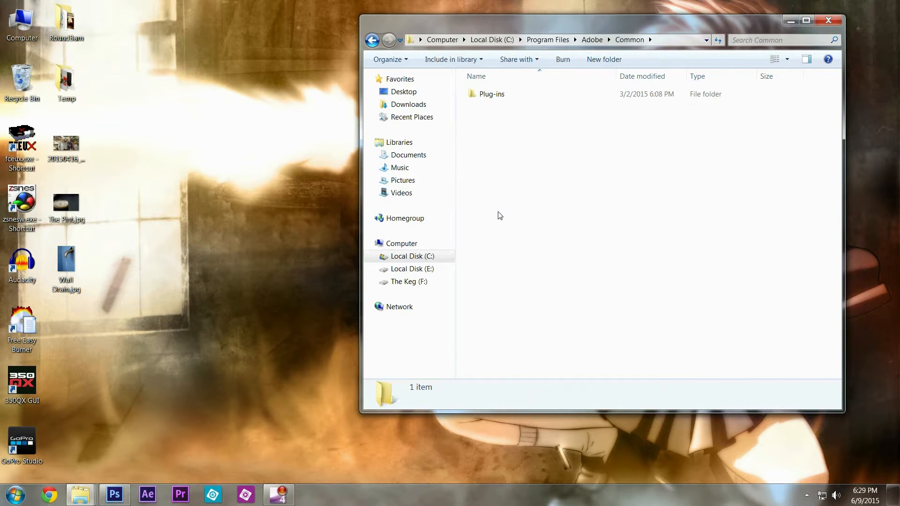
pyautogui.doubleClick(492, 94)
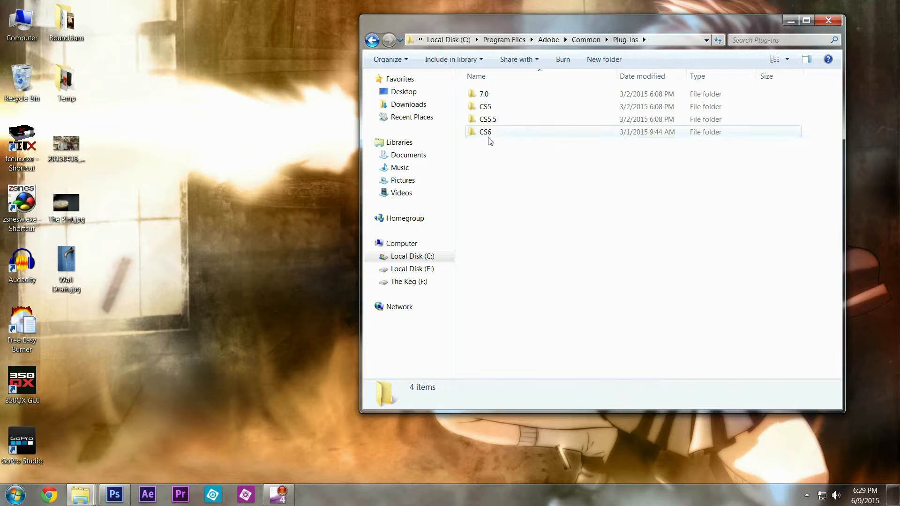
pyautogui.doubleClick(485, 132)
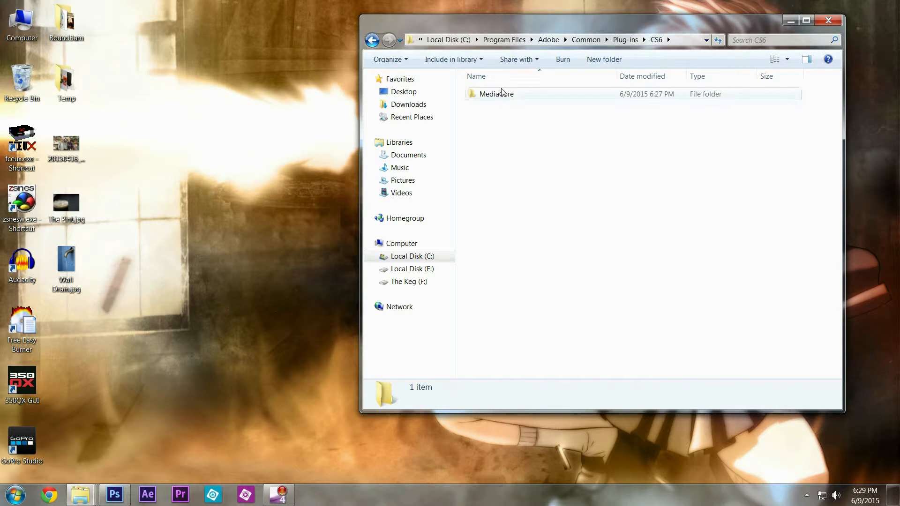
pyautogui.doubleClick(497, 94)
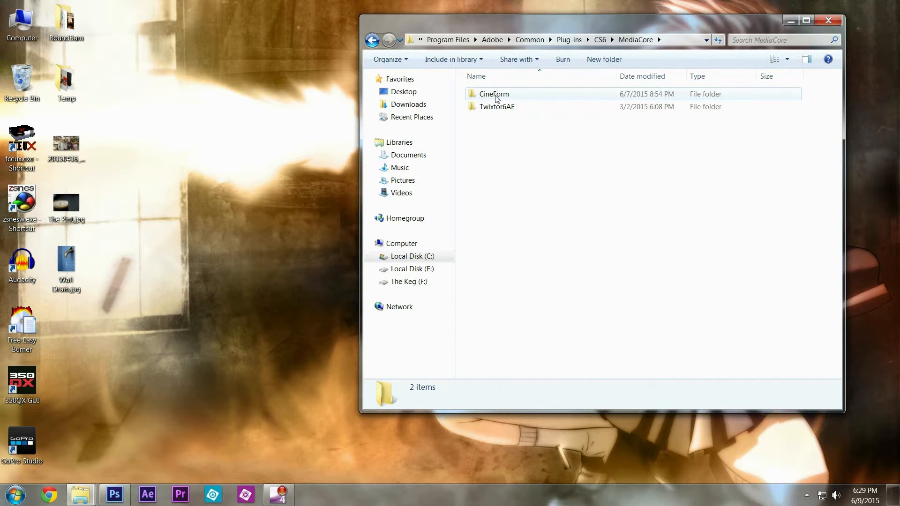
pyautogui.doubleClick(494, 93)
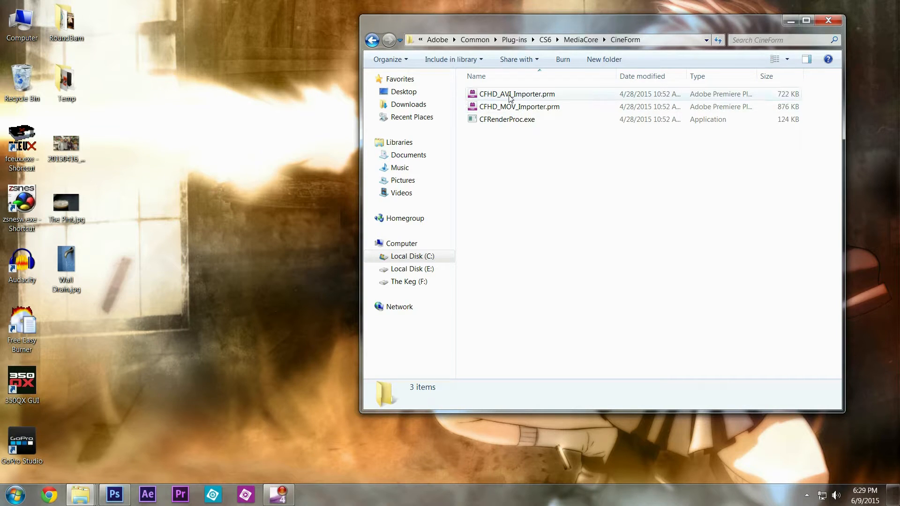
pyautogui.moveTo(519, 106)
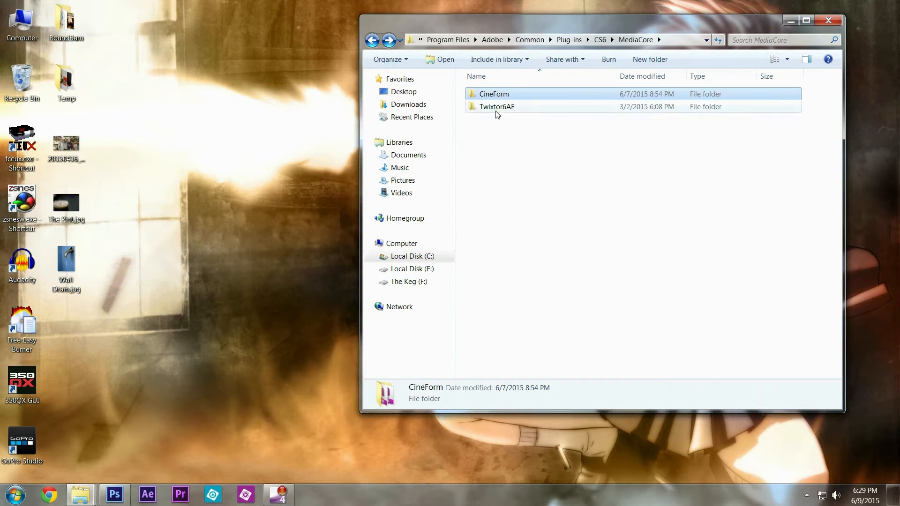
# - Delete the CineForm folder from MediaCore using its context menu
pyautogui.click(497, 107)
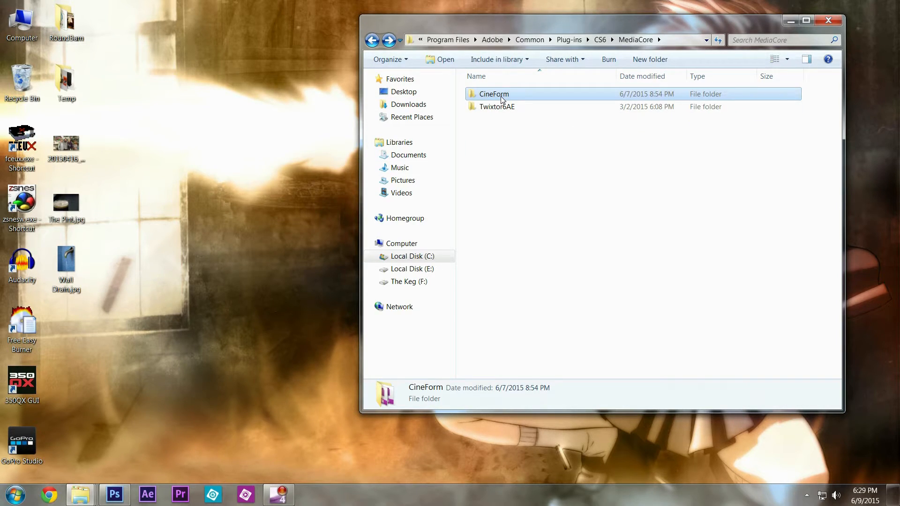
pyautogui.rightClick(494, 94)
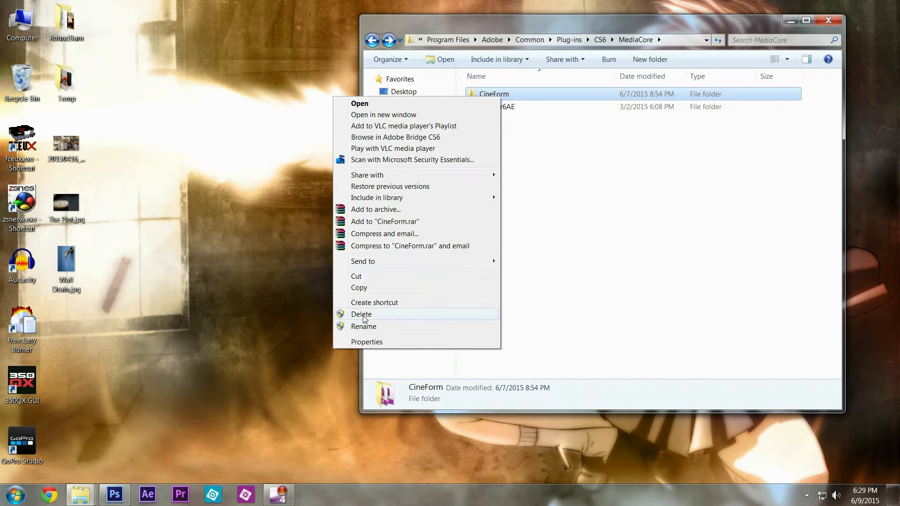
pyautogui.click(361, 314)
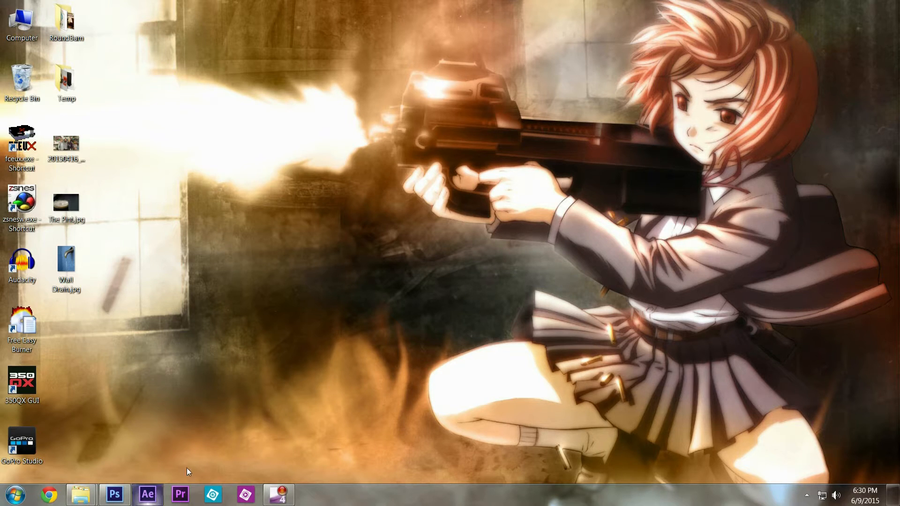
# - Relaunch After Effects CS6 and let the splash screen load without the CineForm warning
pyautogui.click(147, 494)
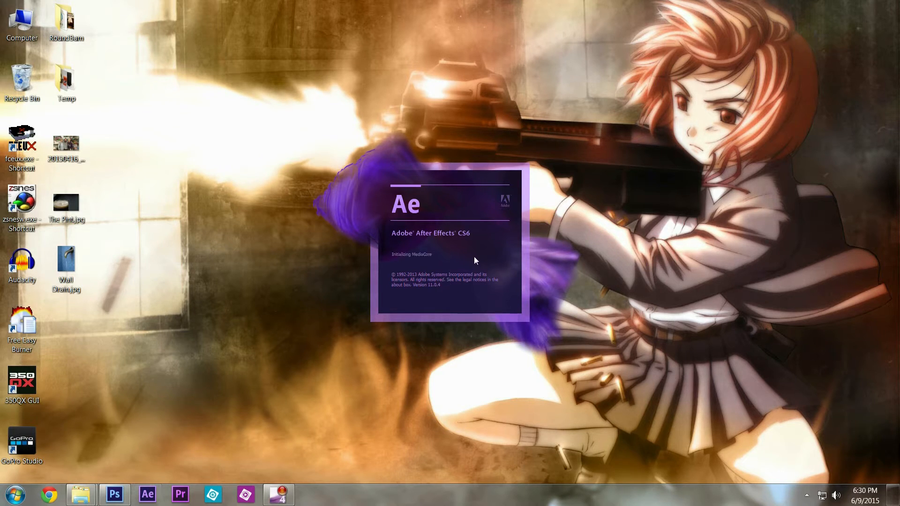
pyautogui.moveTo(417, 266)
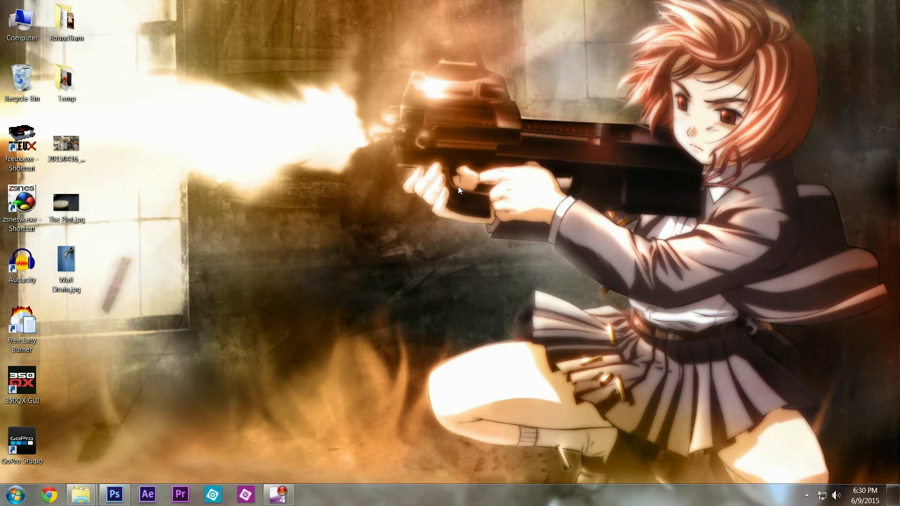
pyautogui.moveTo(384, 208)
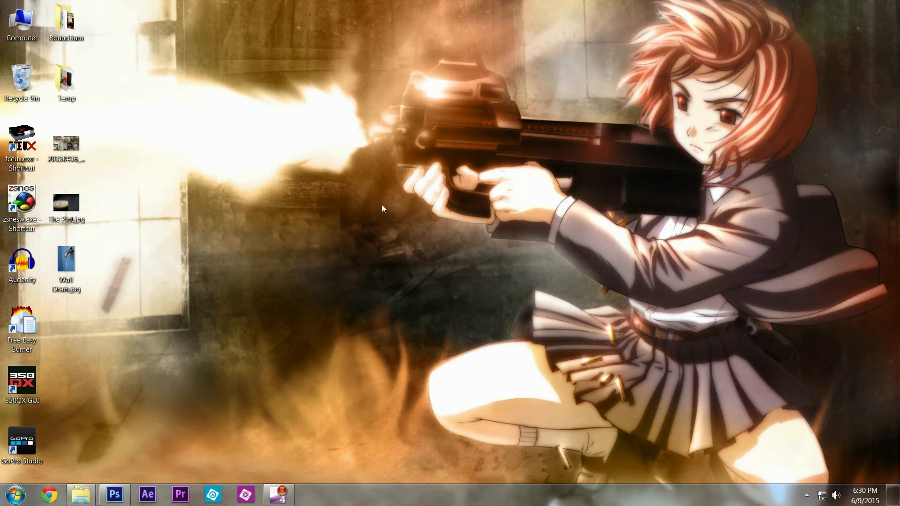
pyautogui.moveTo(374, 196)
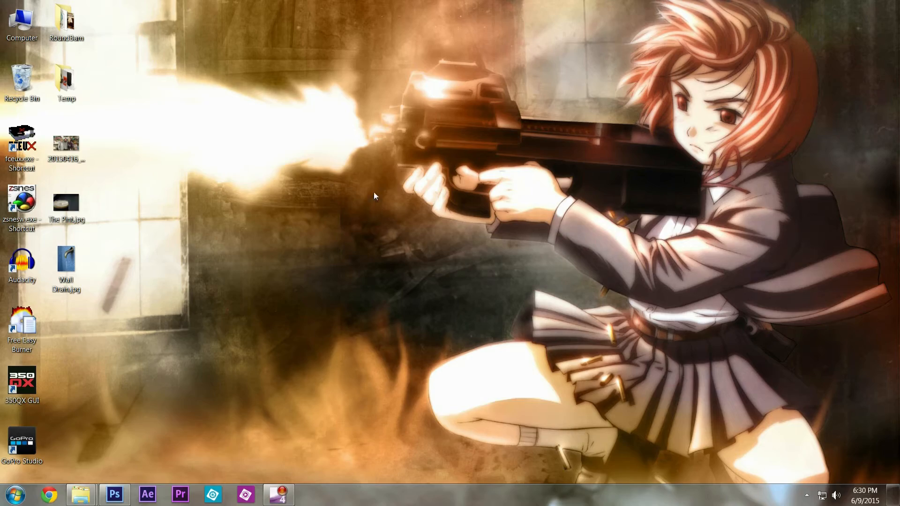